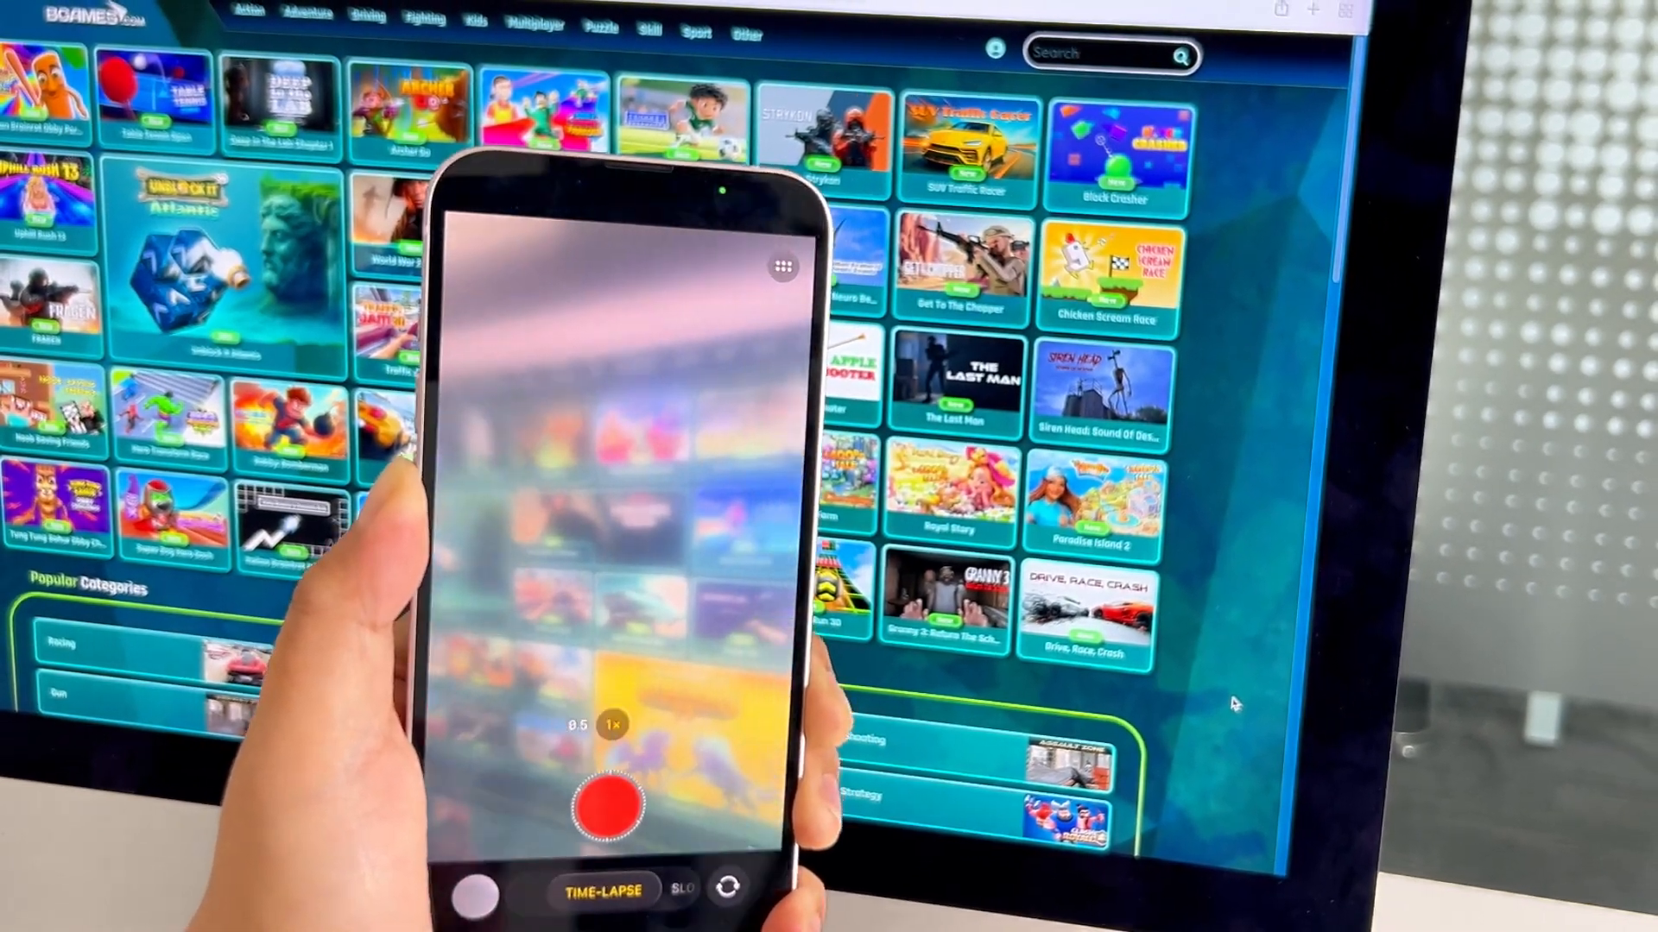
- Search Google for 'ios repair tool imobie' and open the official AnyFix result
scroll(left, 3)
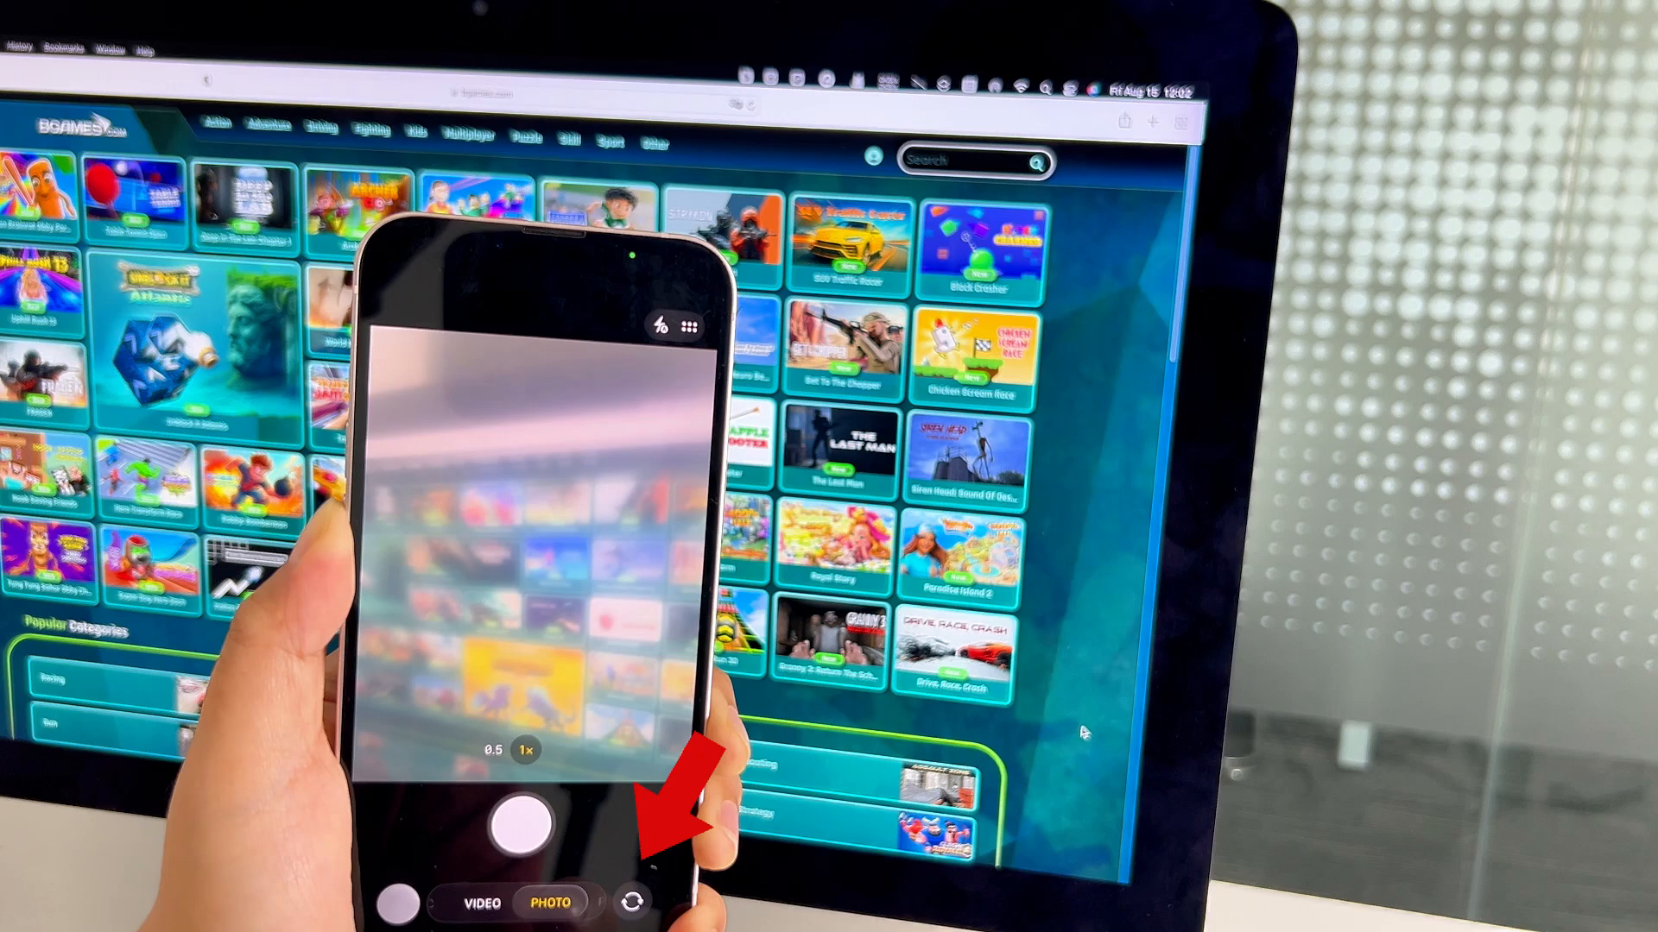
drag(550, 901, 465, 902)
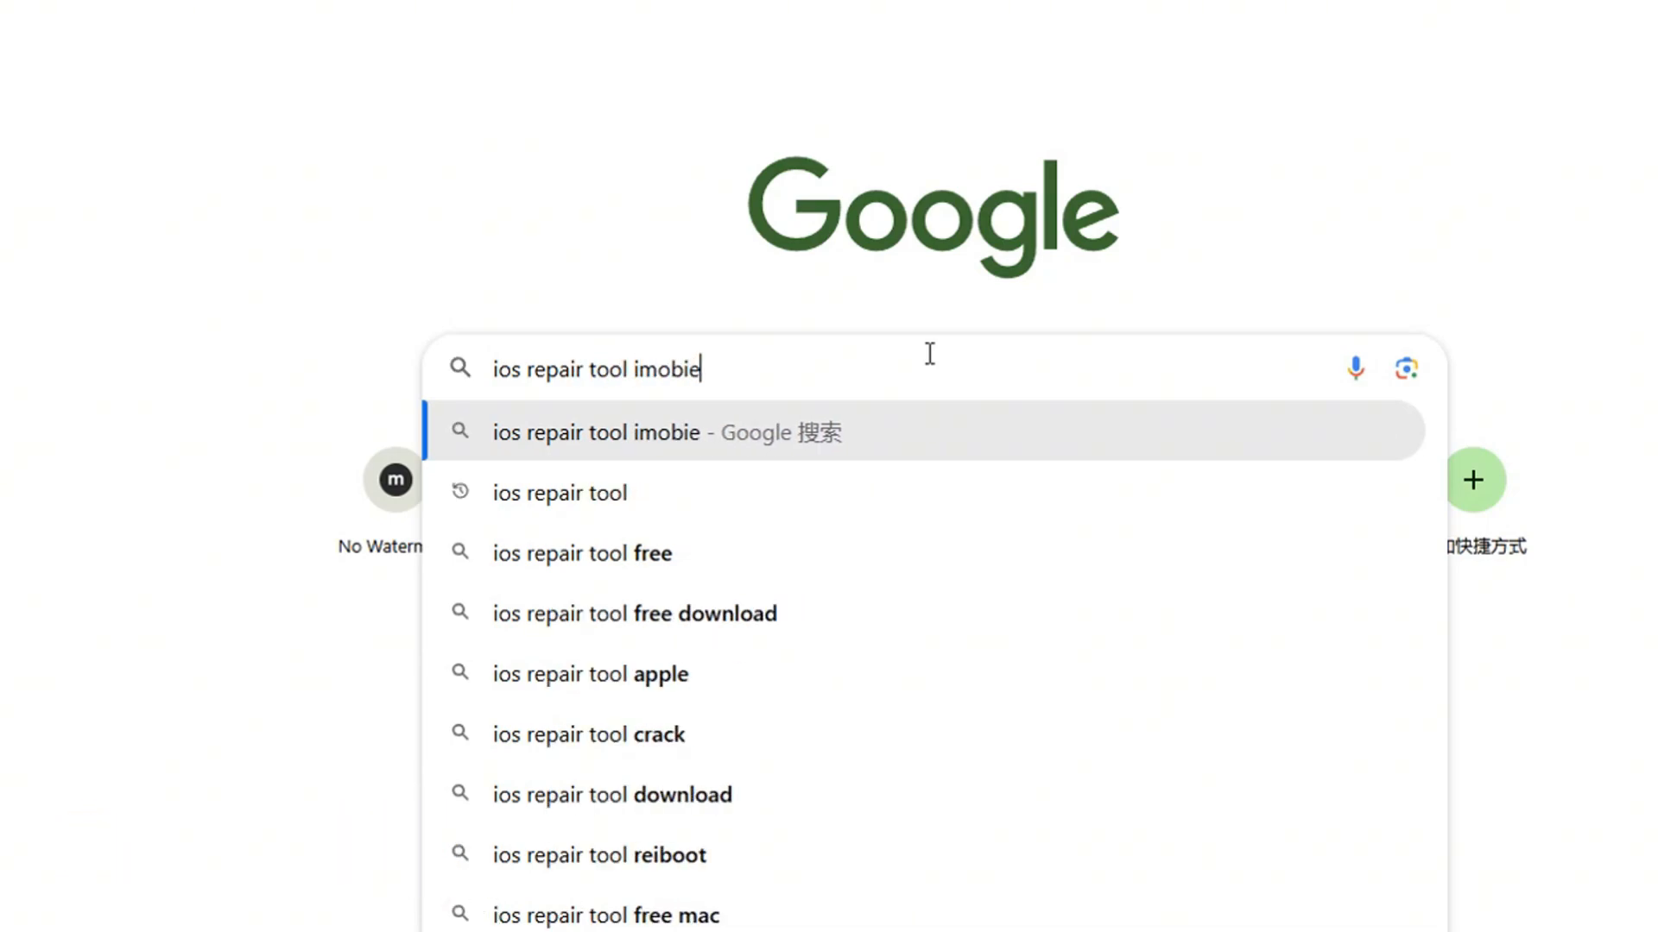
key(Enter)
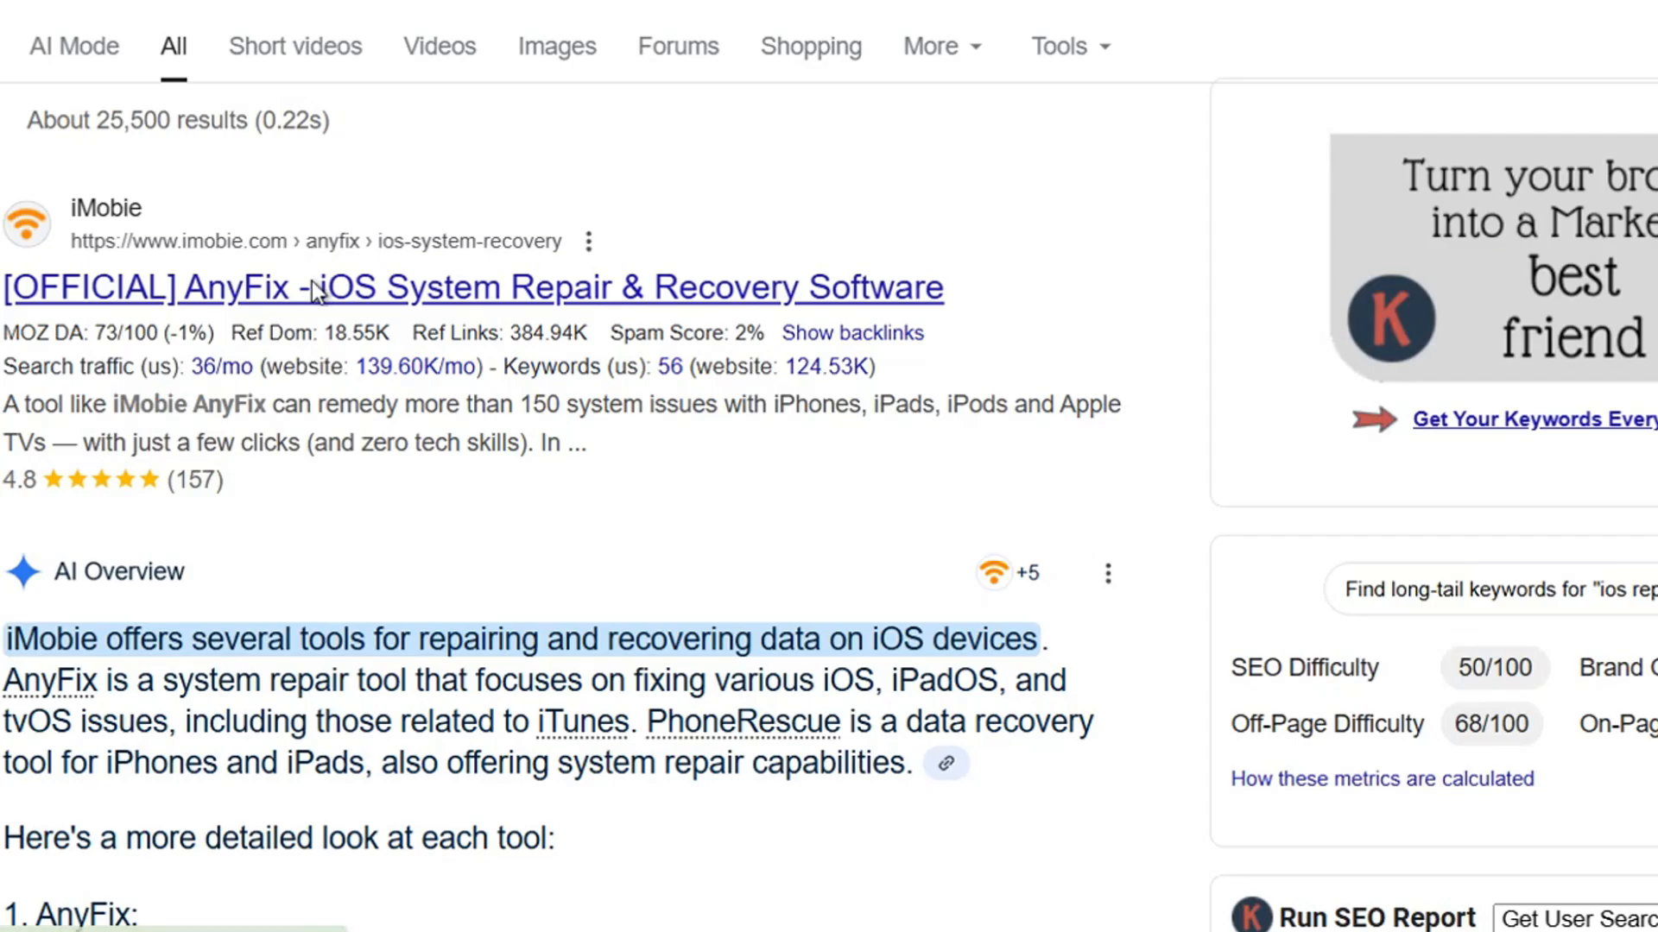
click(473, 287)
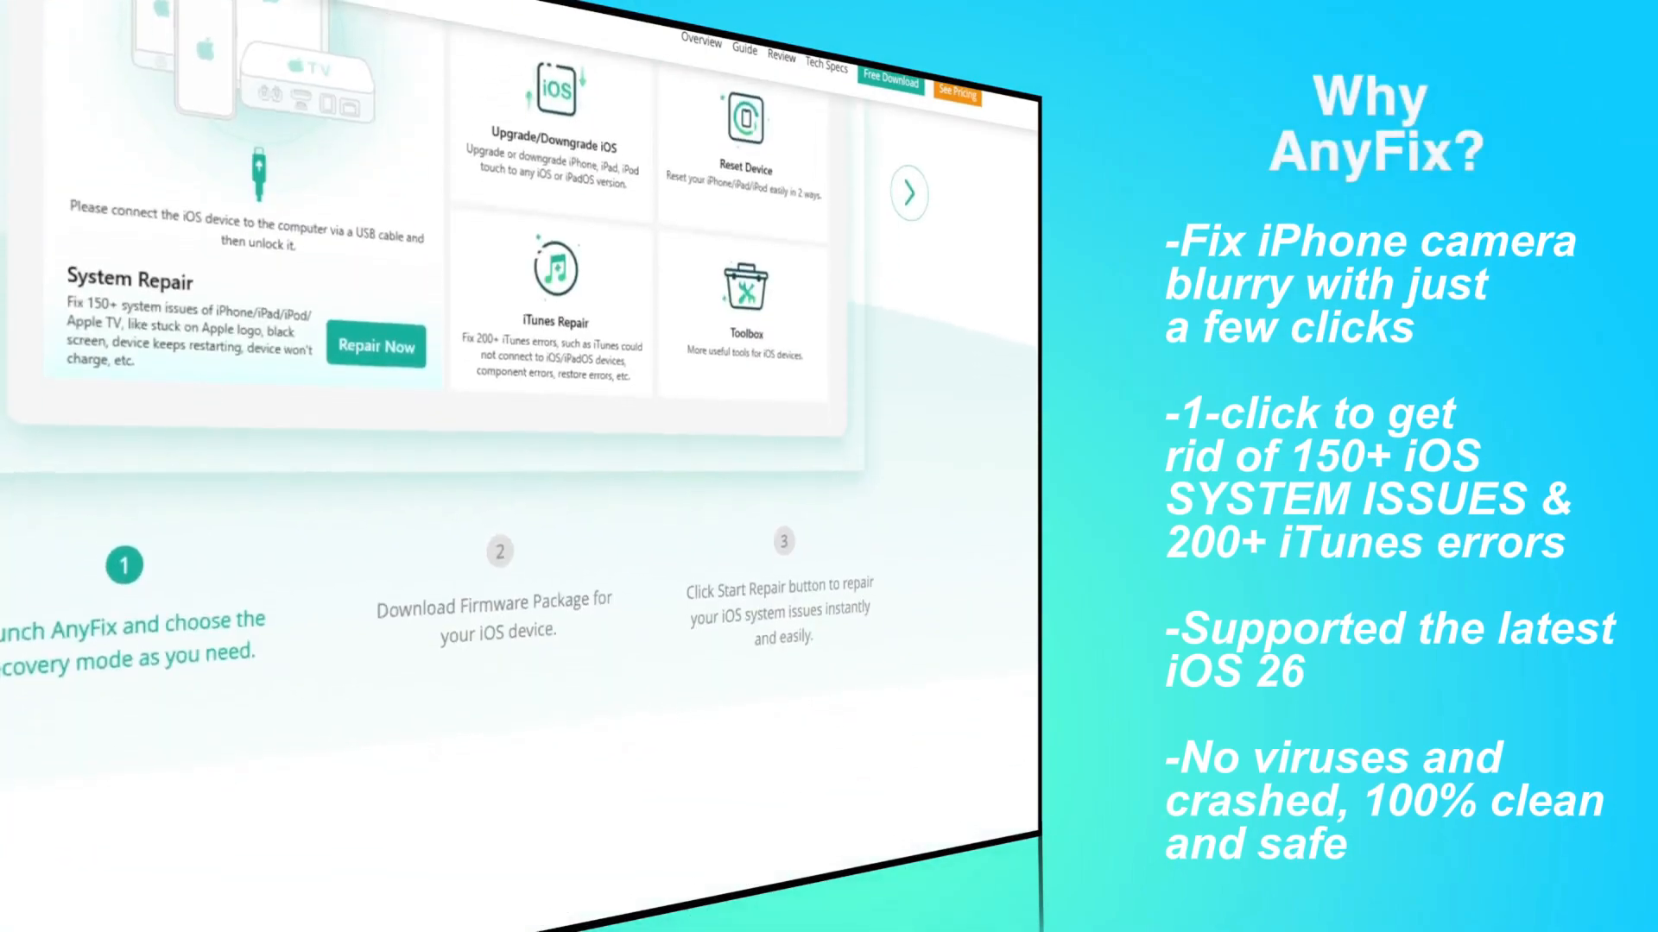
scroll(down, 3)
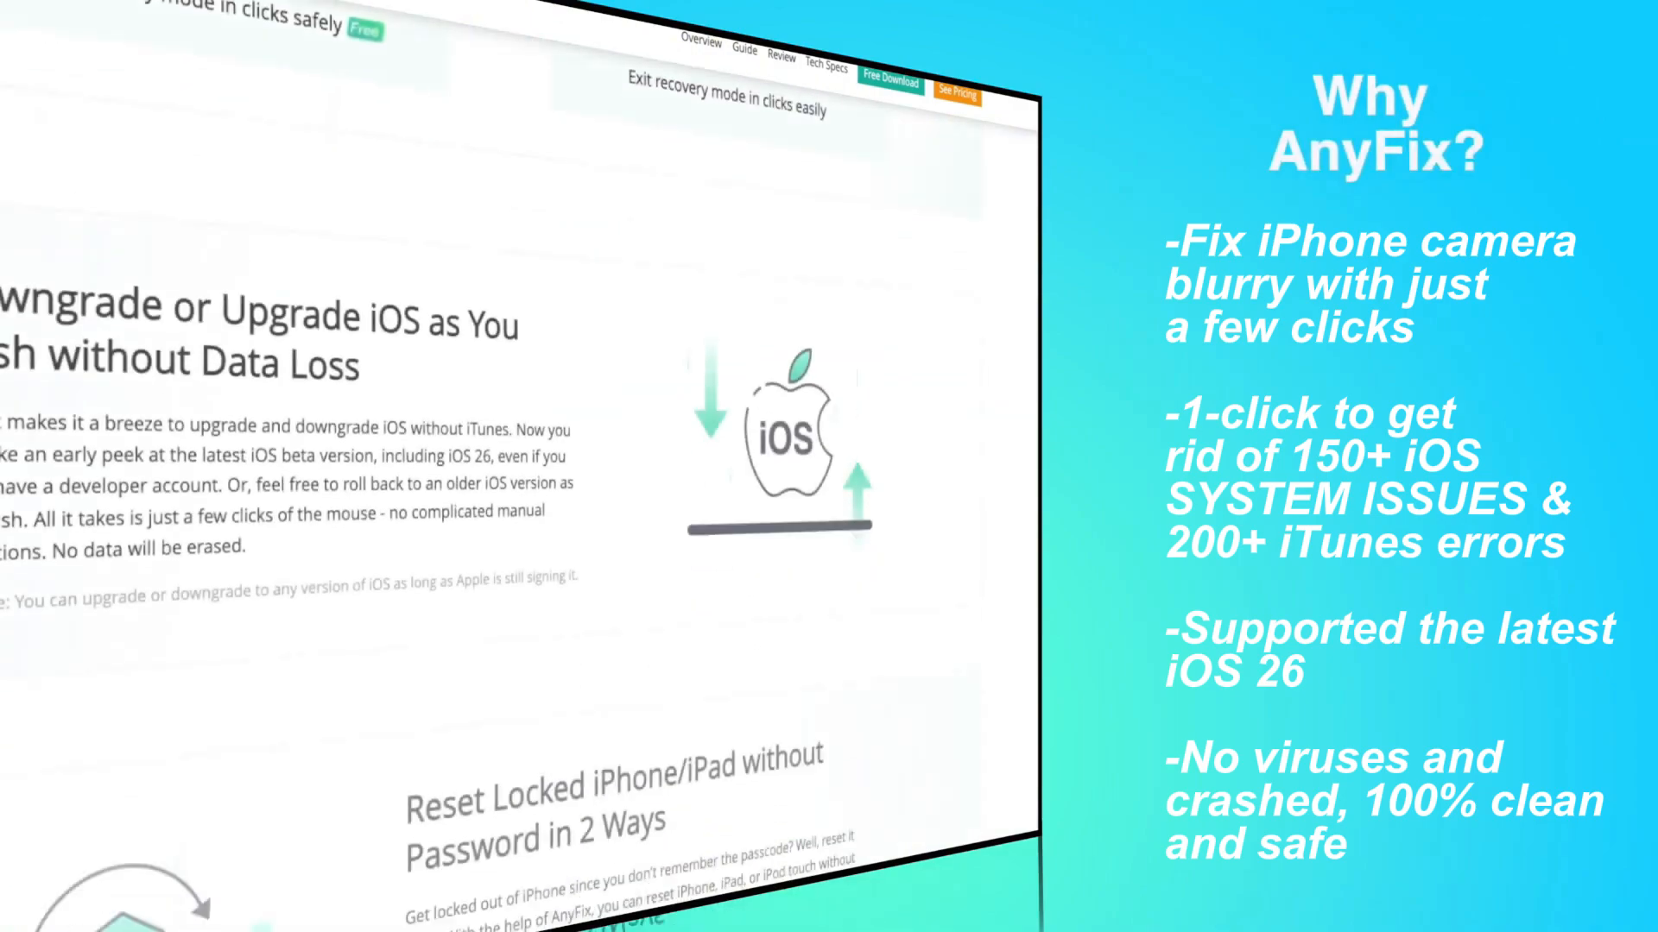
scroll(down, 3)
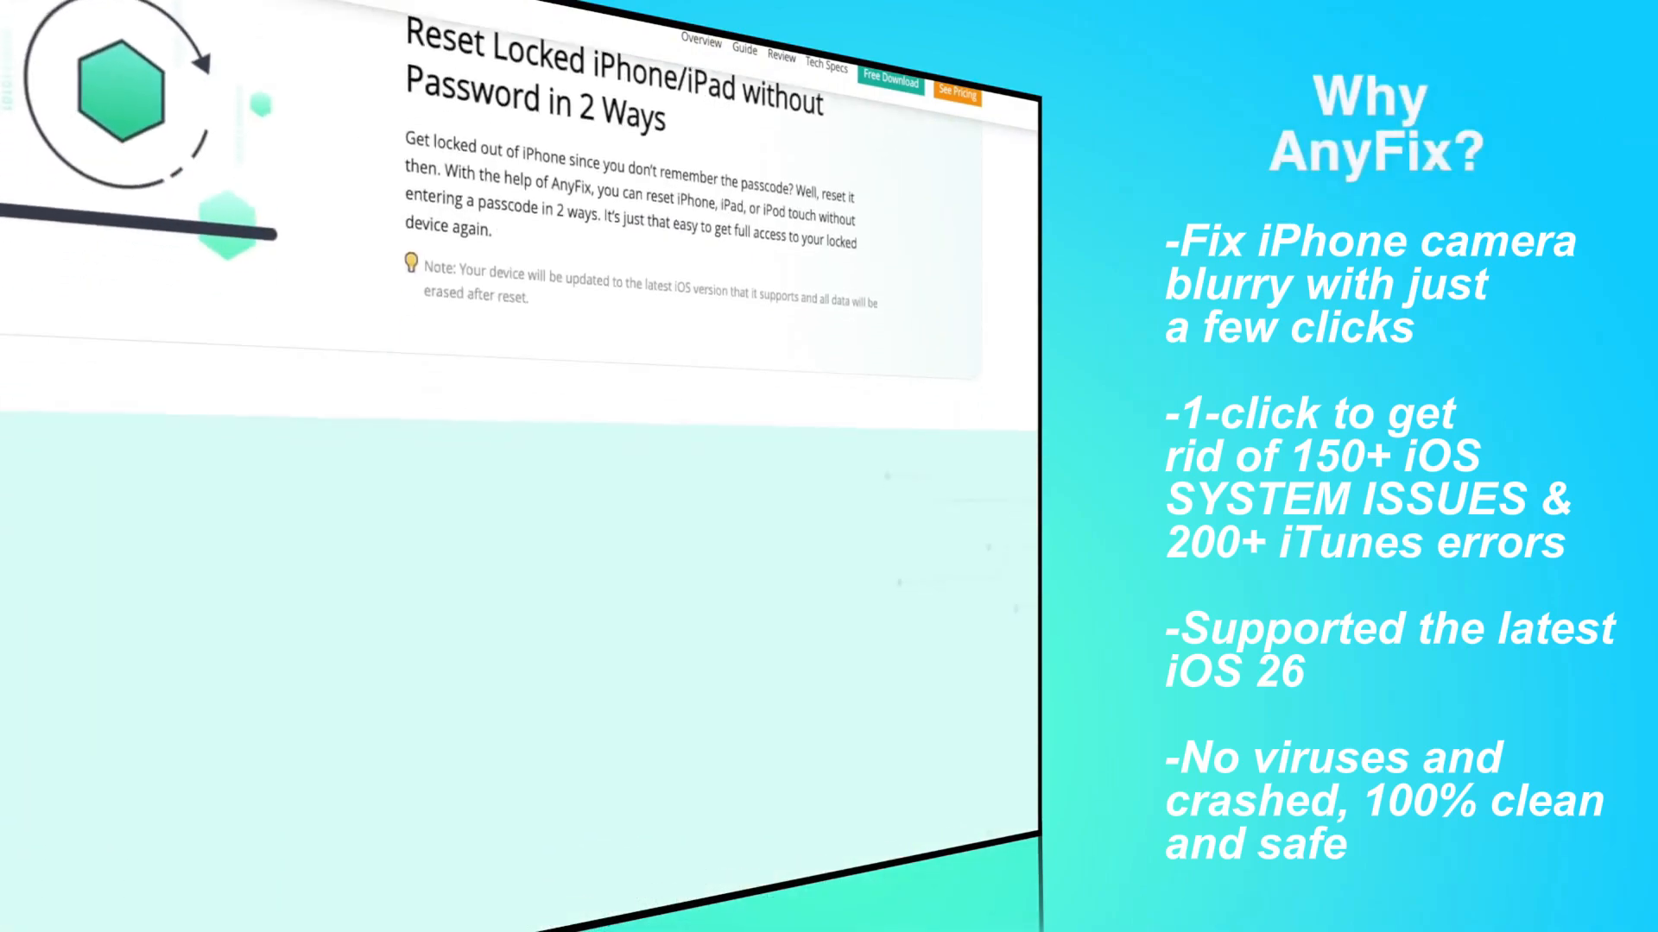
scroll(down, 3)
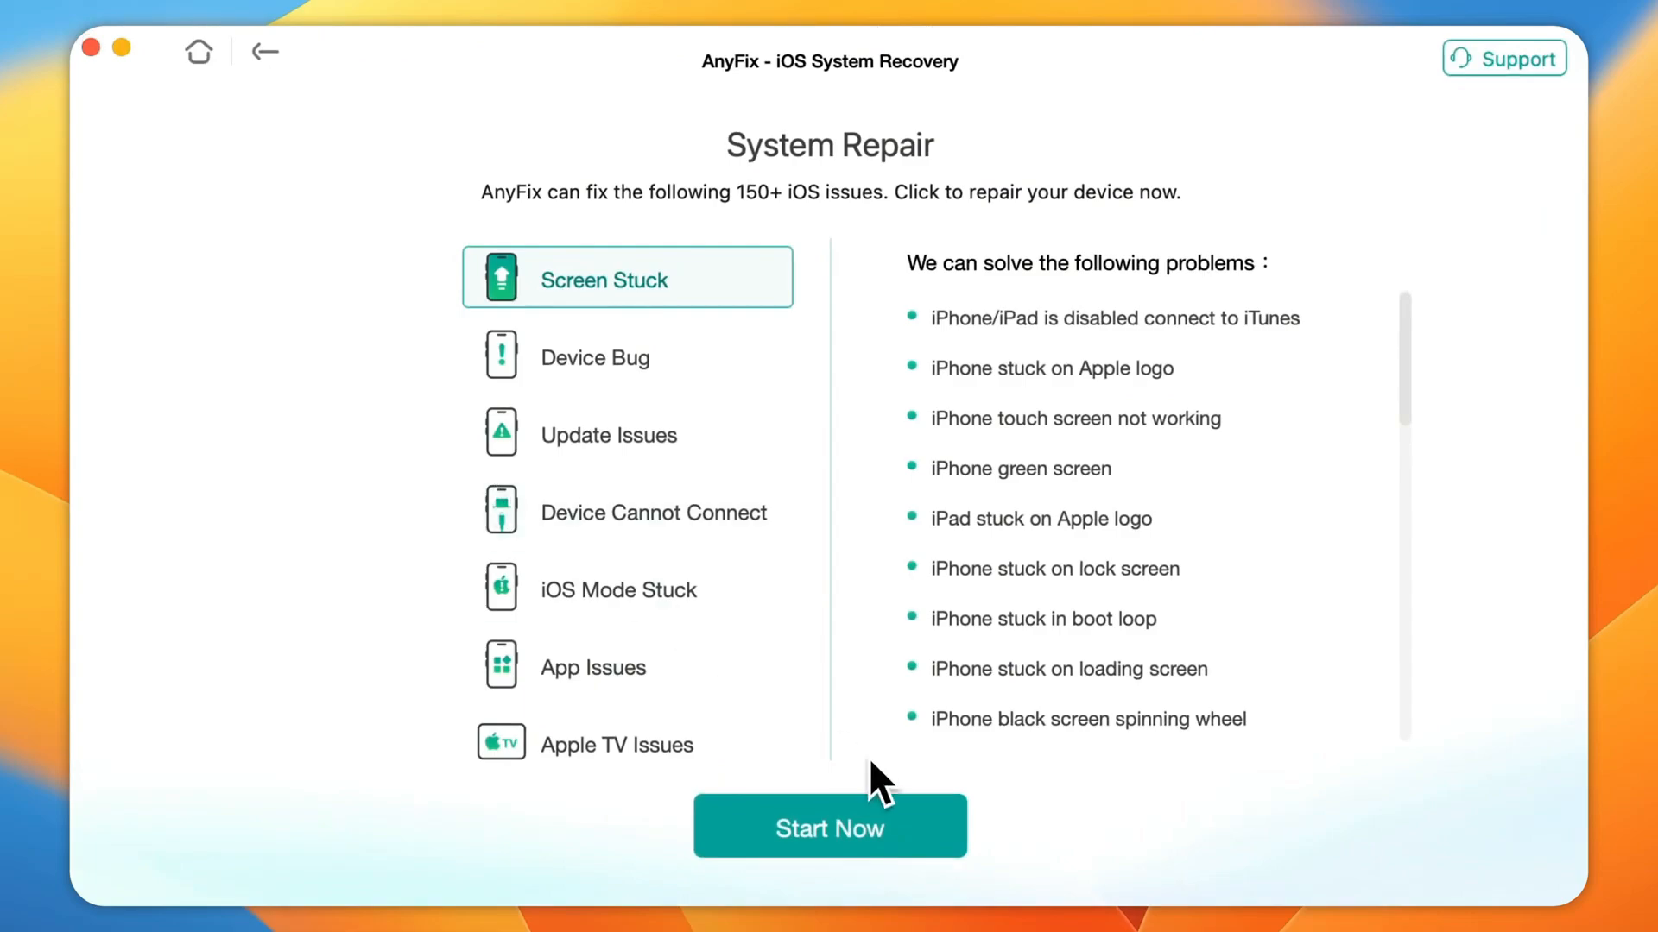
- Start a system repair from the System Repair screen to get the USB connection prompt
click(829, 827)
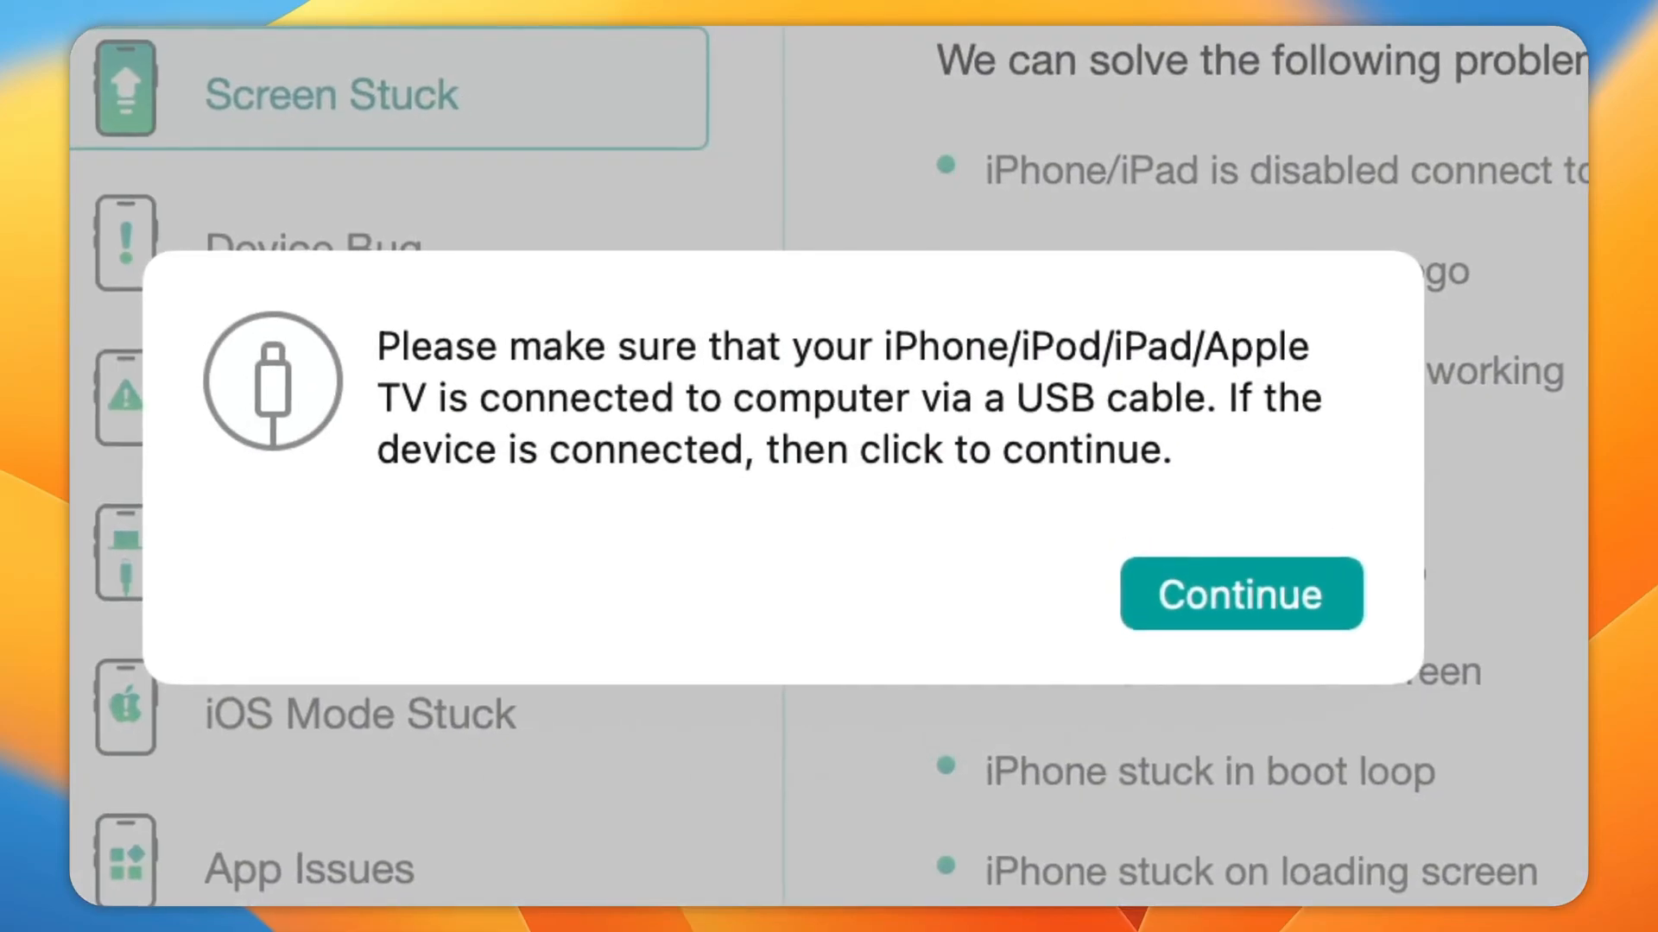
- Confirm the iPhone is connected and proceed with Standard Repair mode
click(1239, 593)
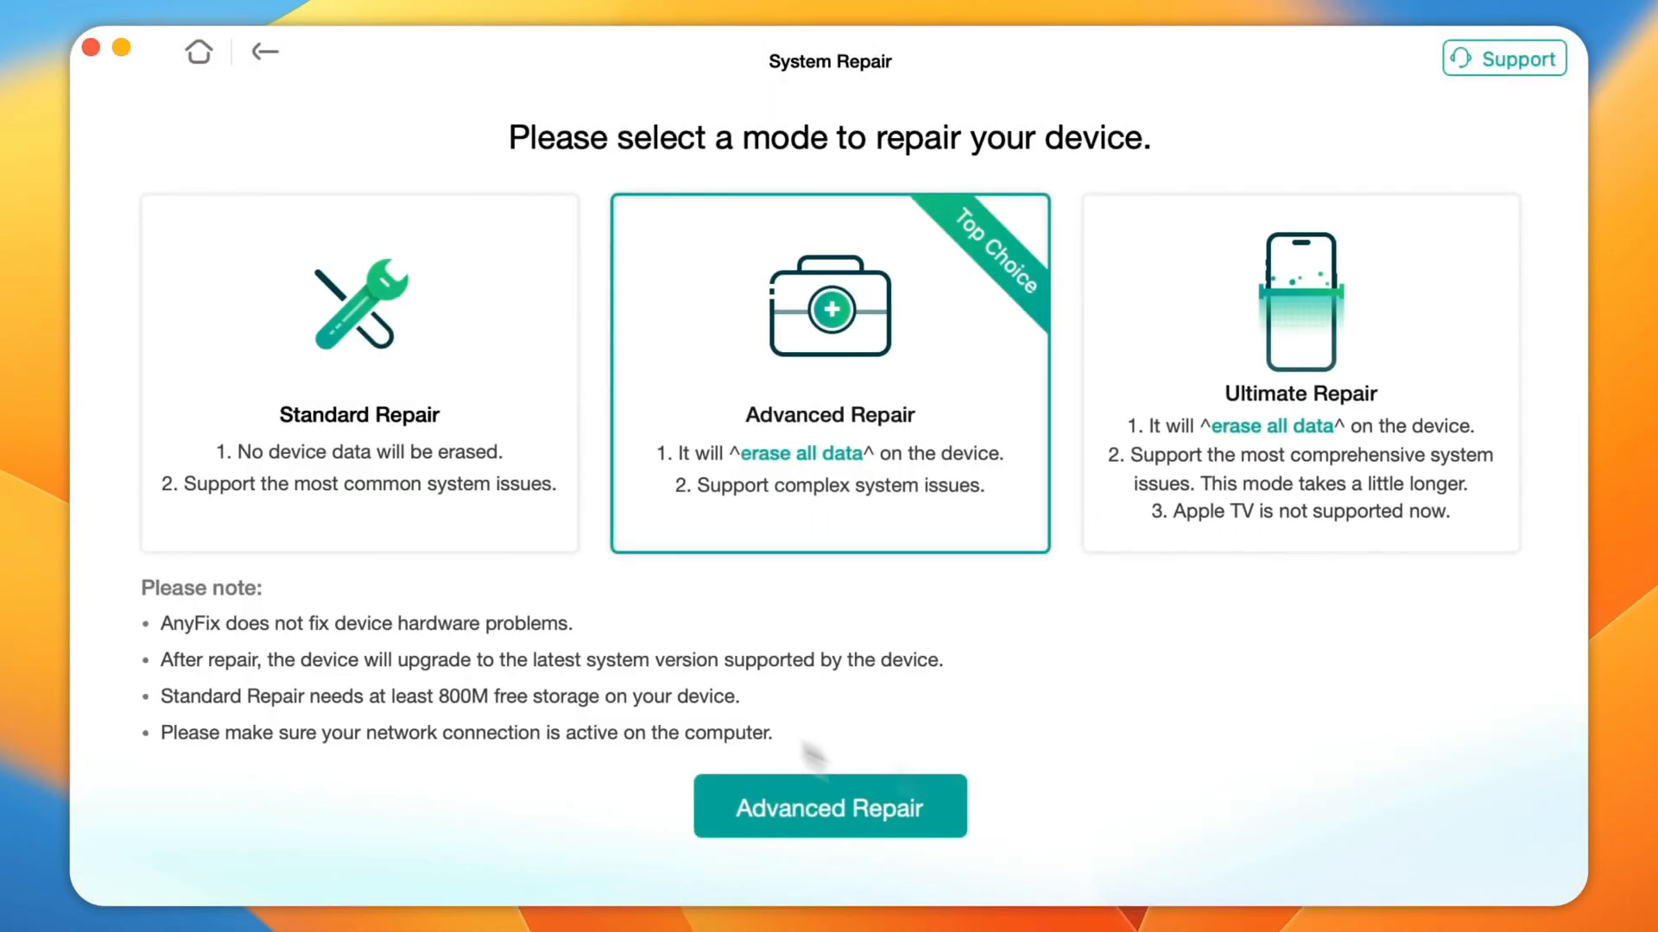
mouse_move(1279, 423)
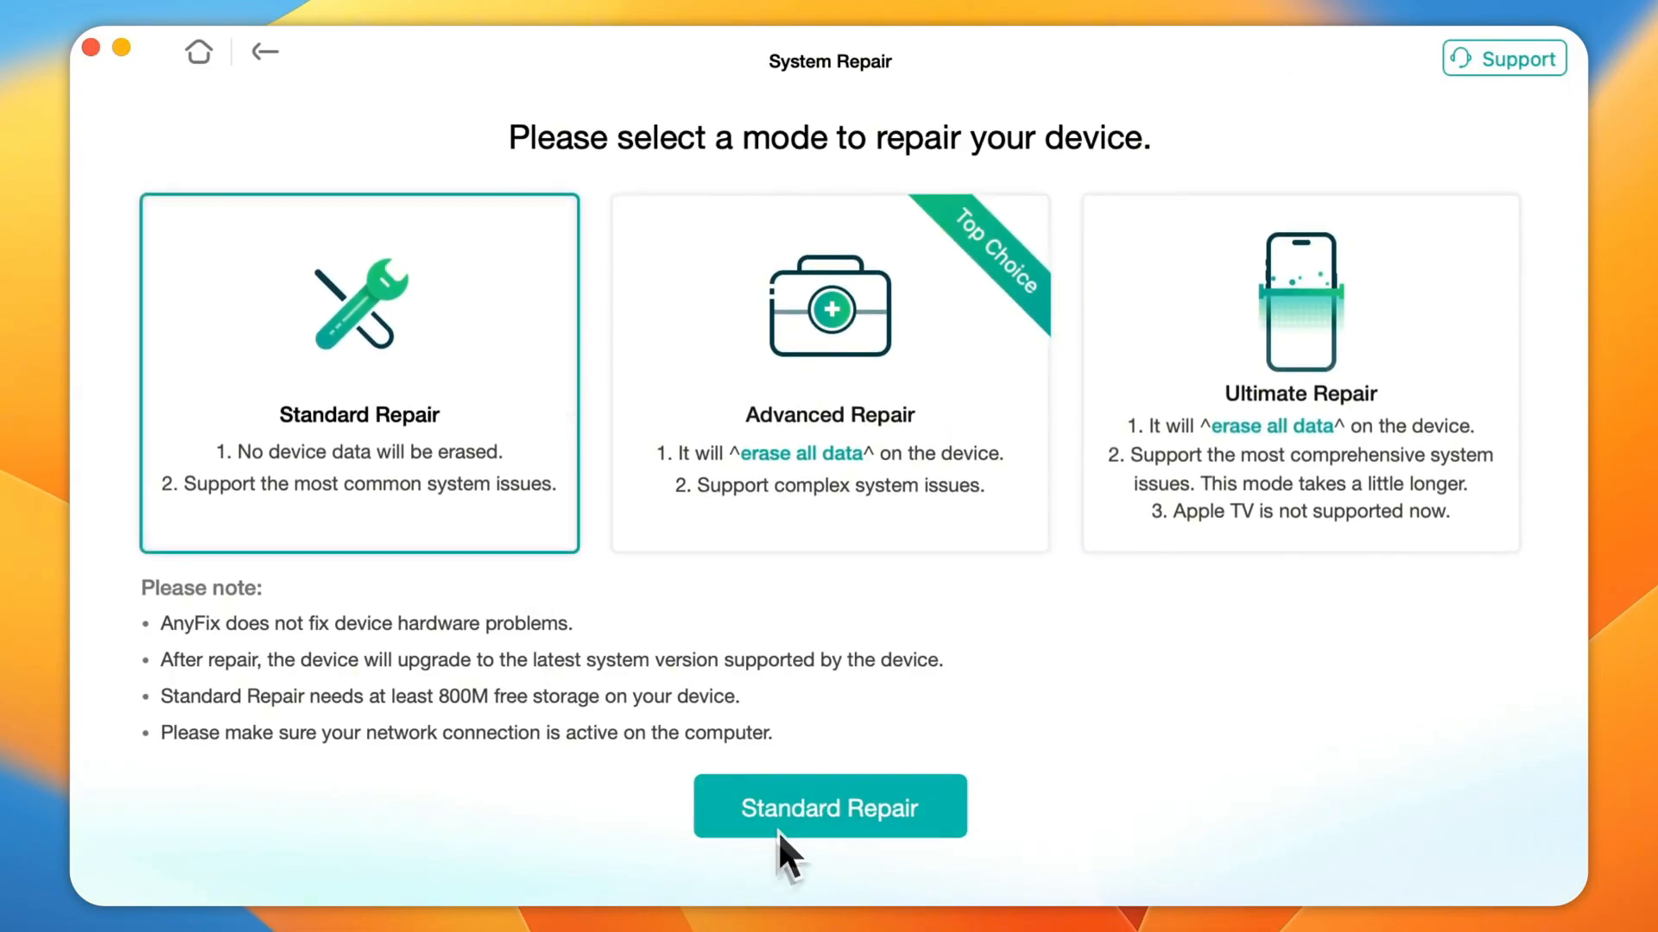
click(829, 807)
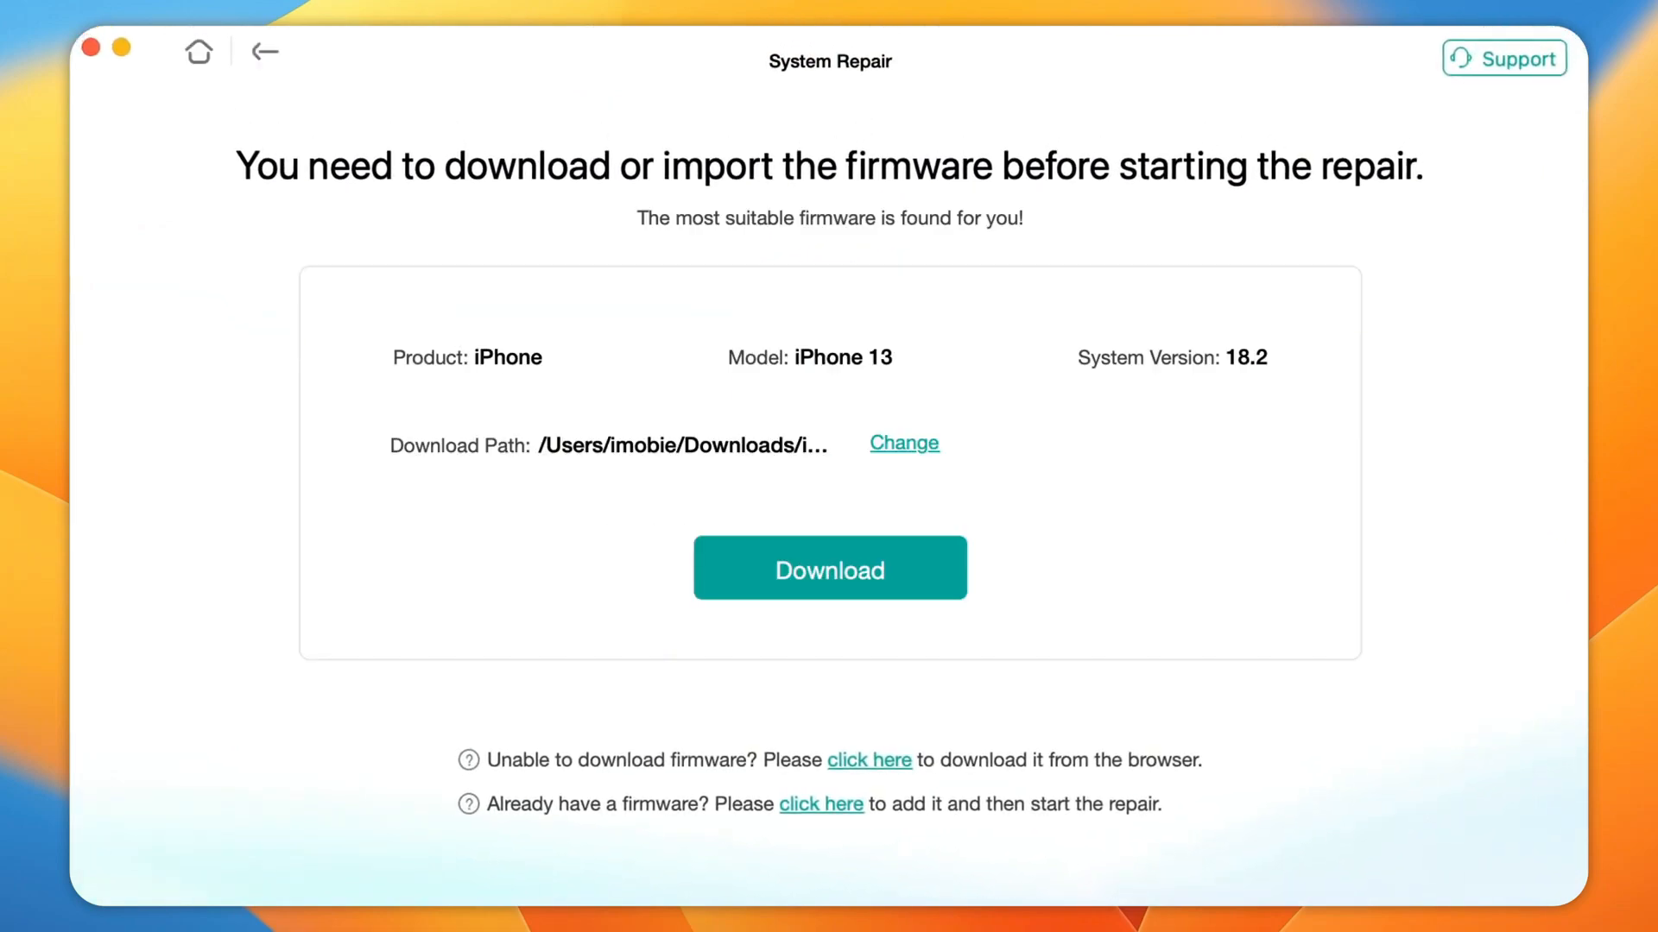
- Download the iPhone 13 firmware 18.2 and start the system repair
click(828, 568)
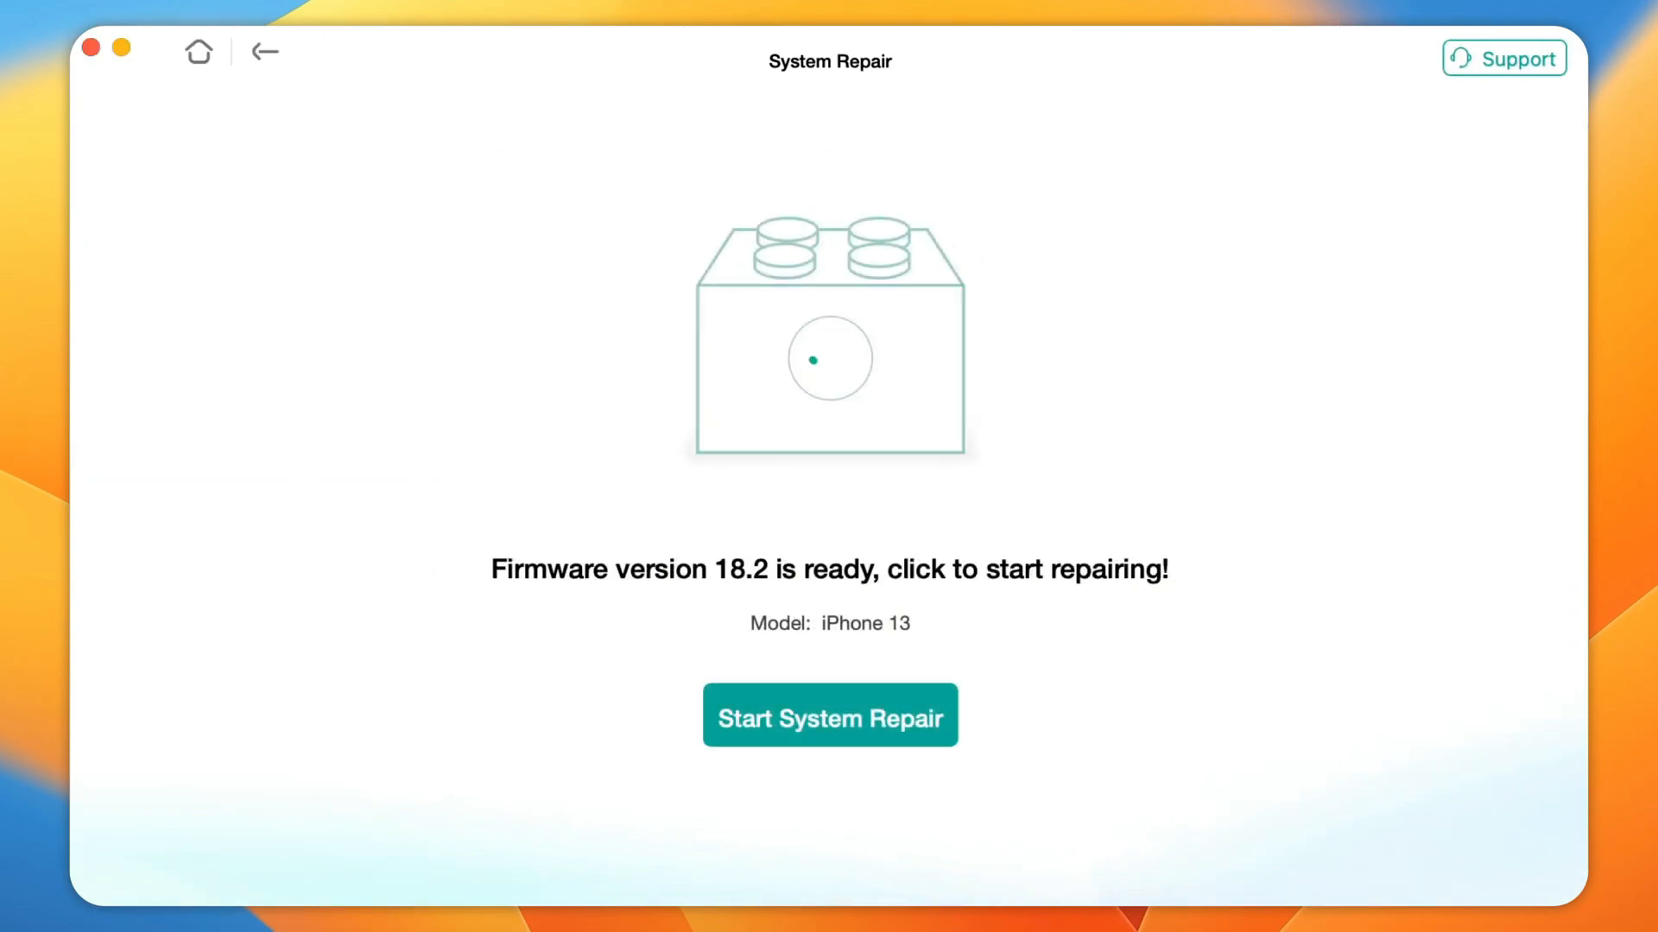
click(830, 716)
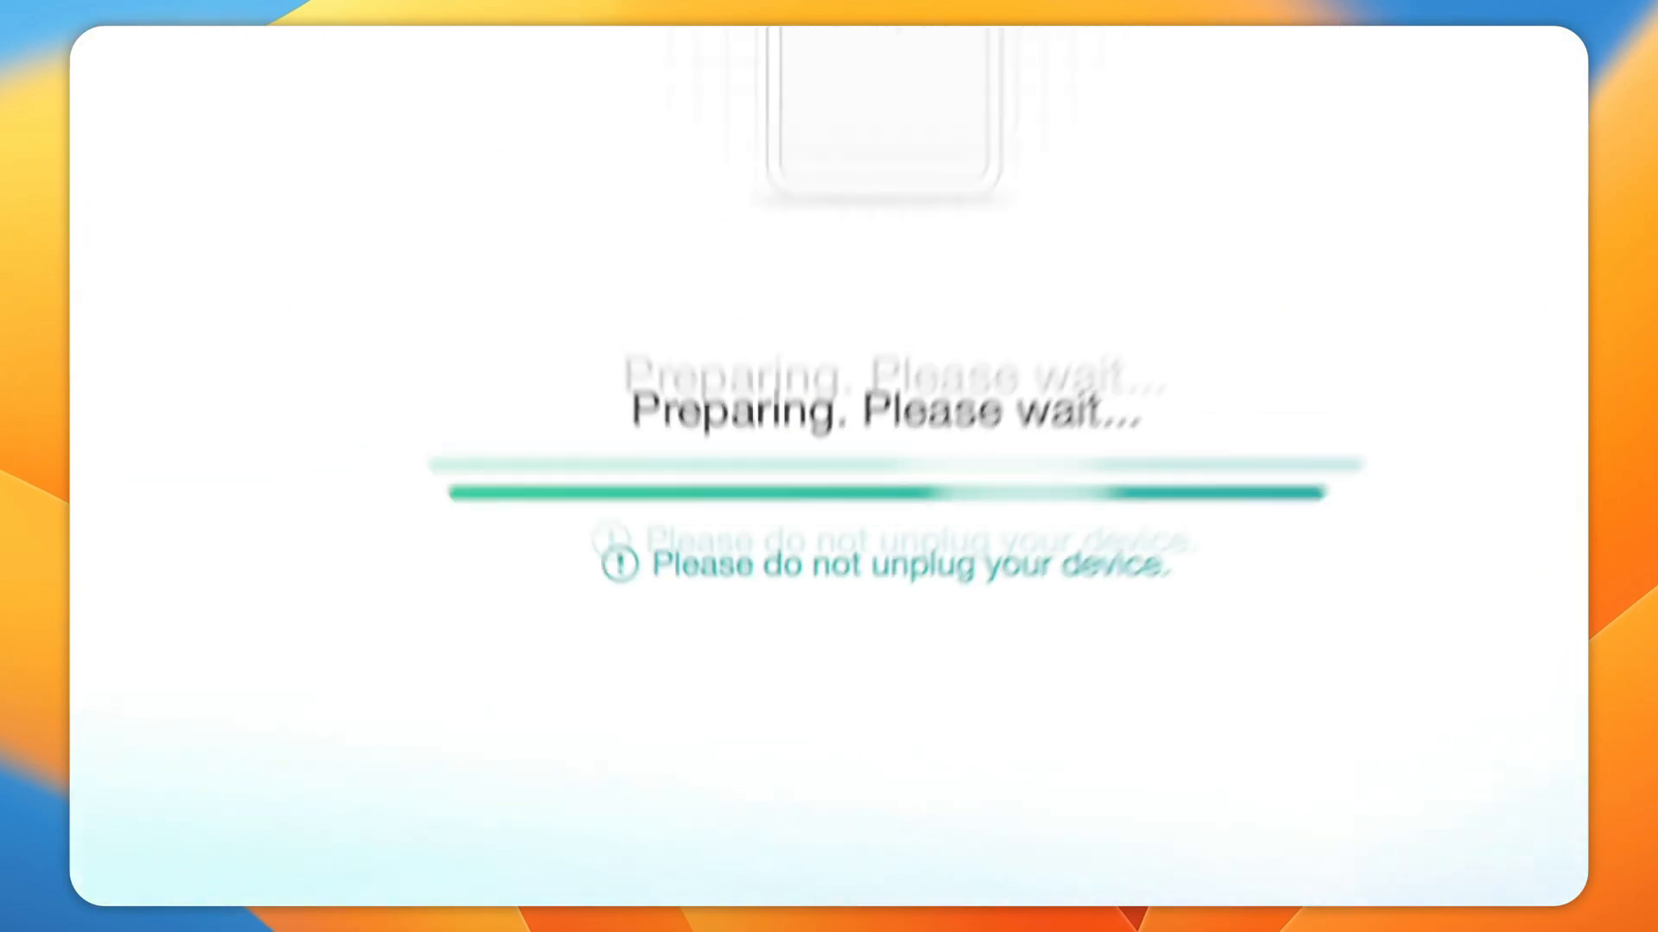